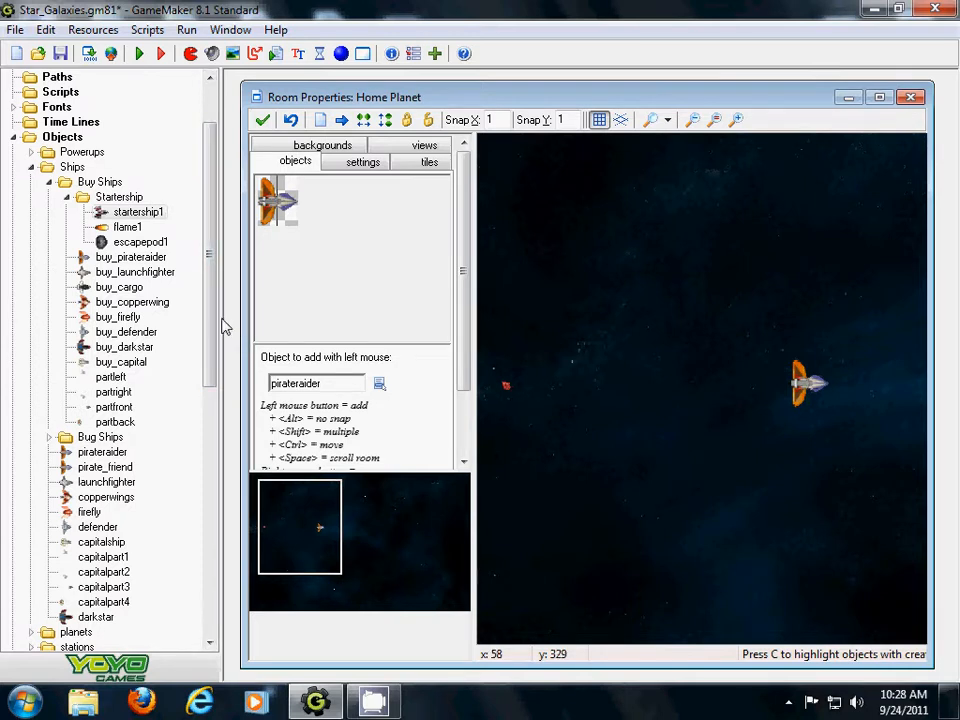
- Right-click startership1 in the resource tree to show its context menu
{"action": "right_click", "coordinate": [137, 211]}
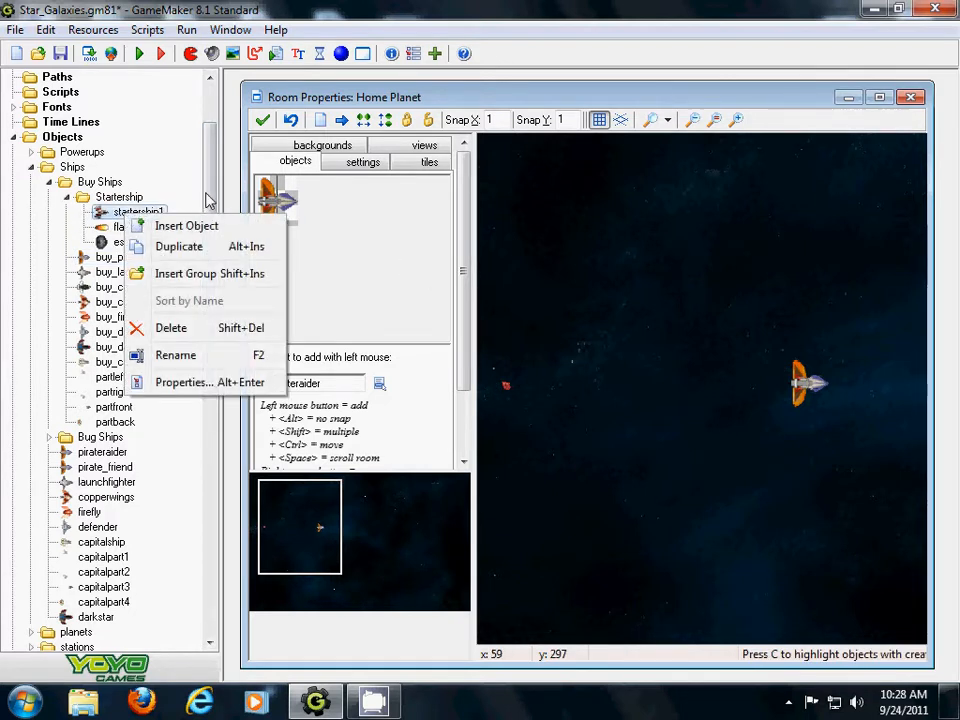
- Open startership1's properties, review the image_index = 0 and image_speed = 0 code, and close it
{"action": "left_click", "coordinate": [184, 382]}
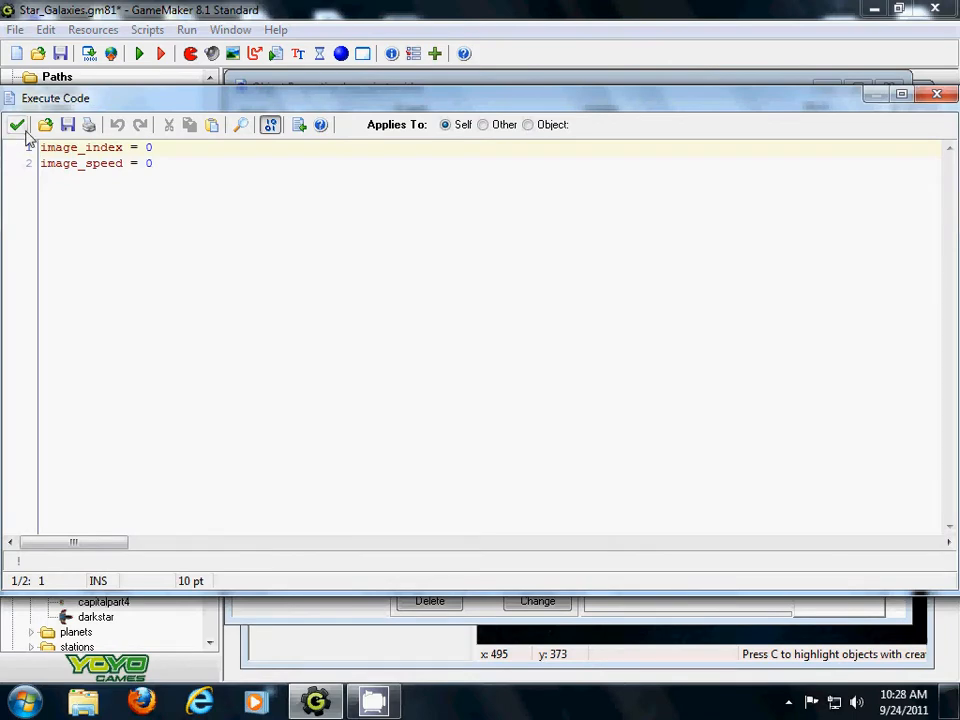
{"action": "left_click", "coordinate": [17, 124]}
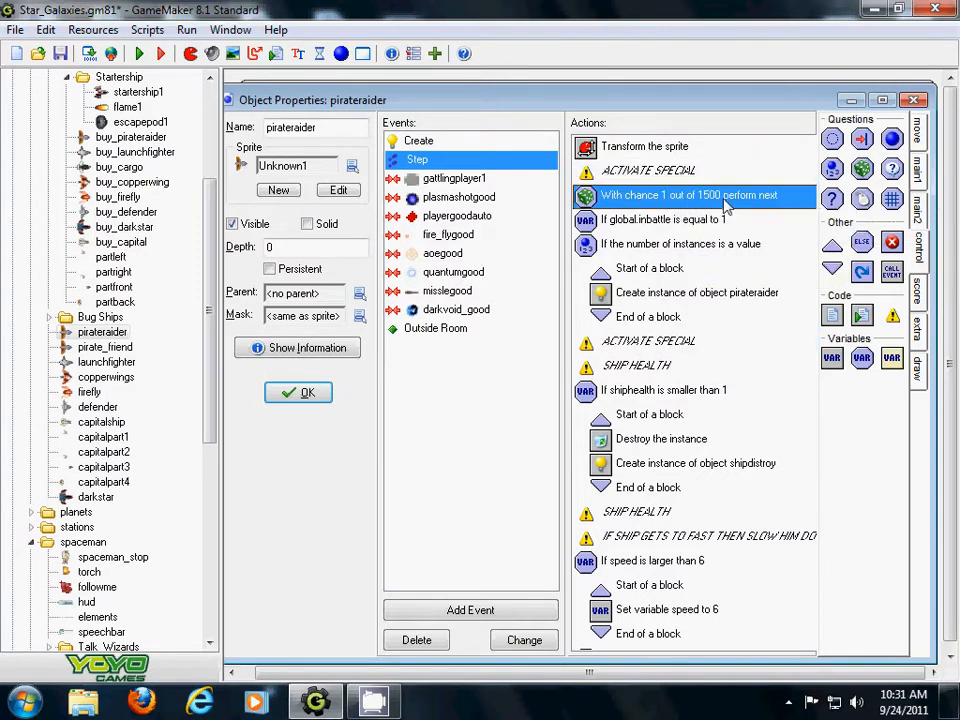
{"action": "left_click", "coordinate": [665, 219]}
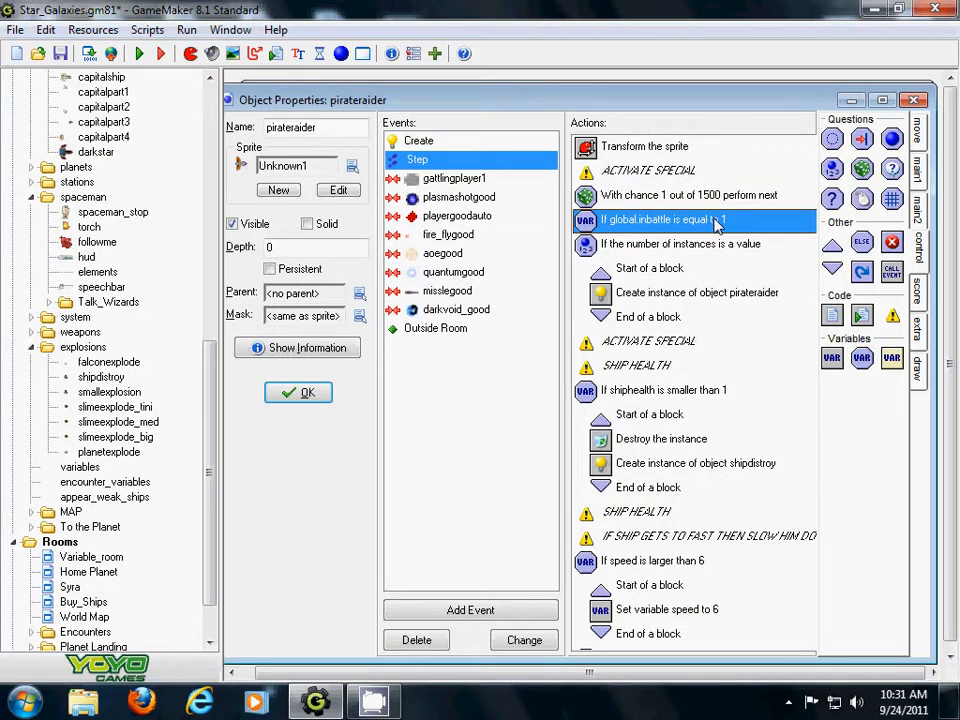
{"action": "double_click", "coordinate": [680, 244]}
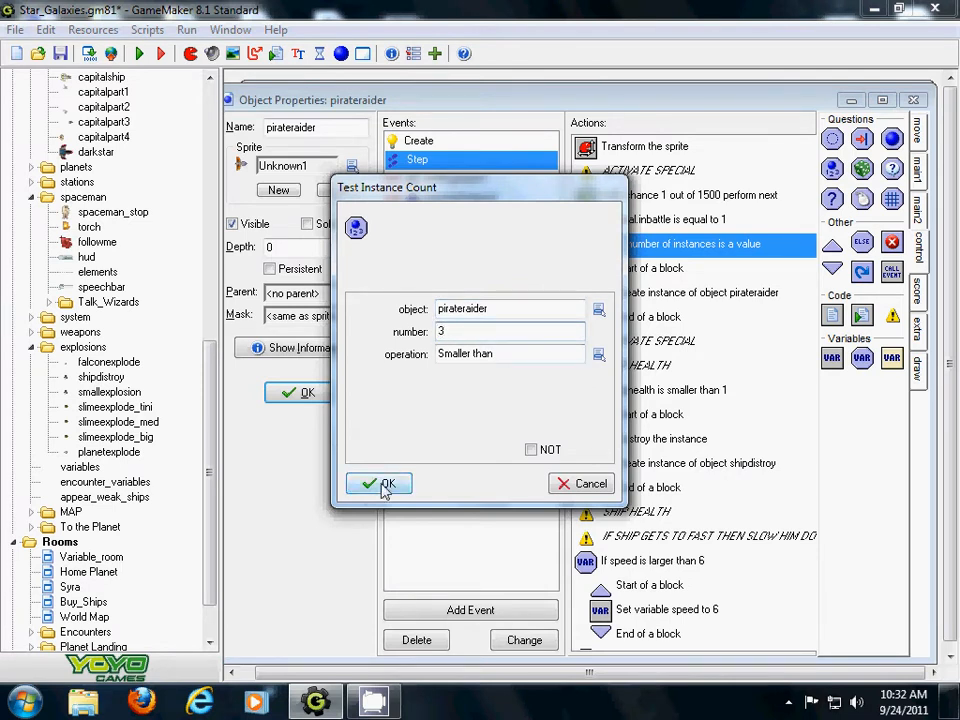
{"action": "left_click", "coordinate": [388, 483]}
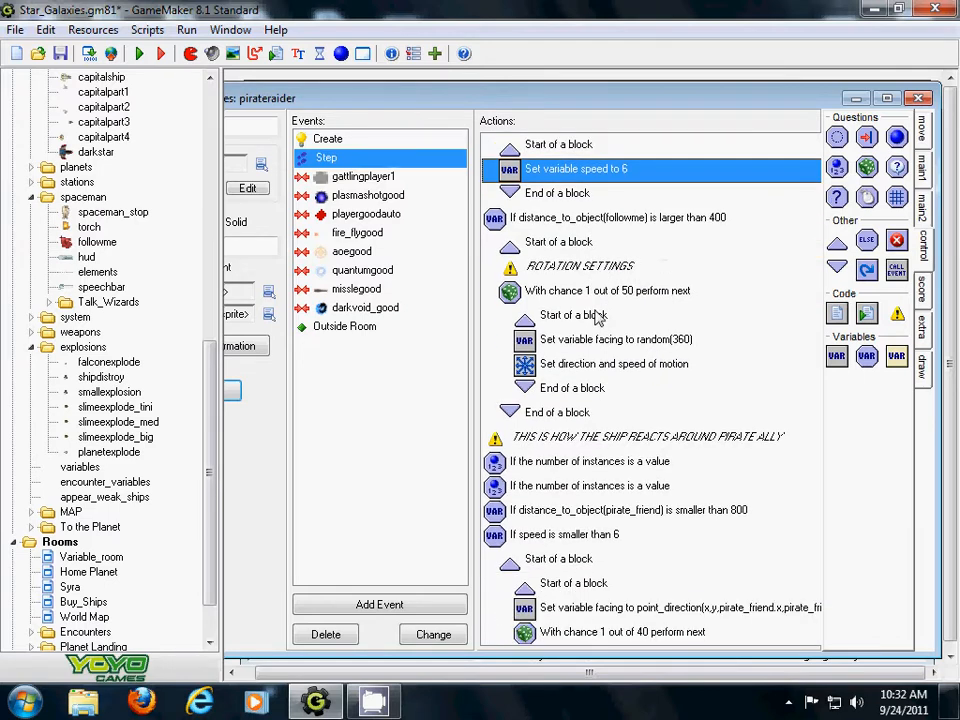
{"action": "mouse_move", "coordinate": [598, 222]}
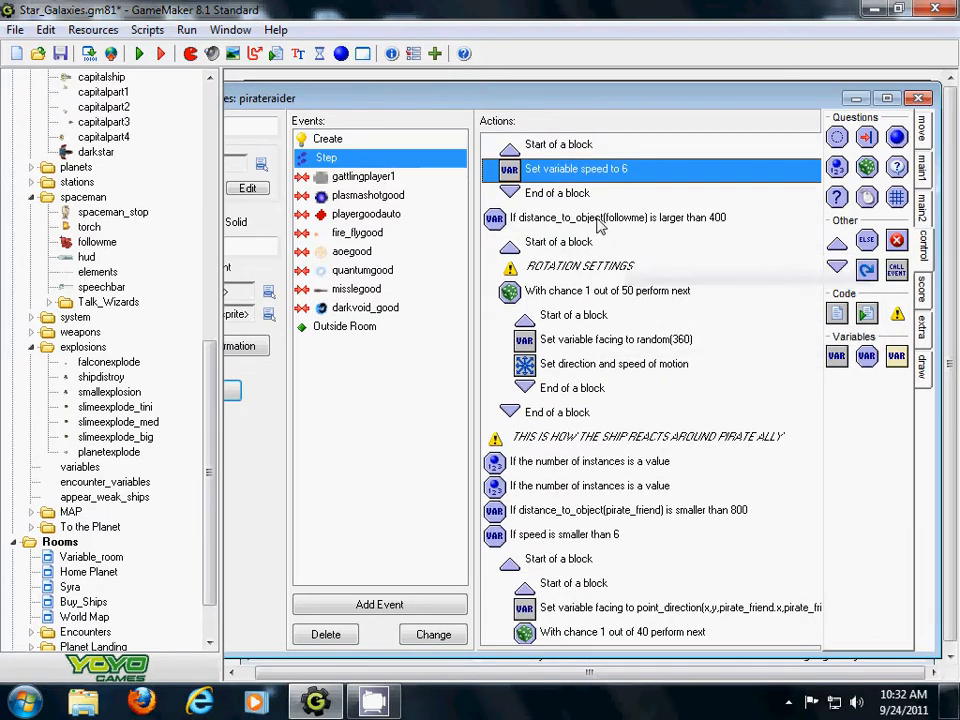
{"action": "scroll", "scroll_direction": "down", "scroll_amount": 3}
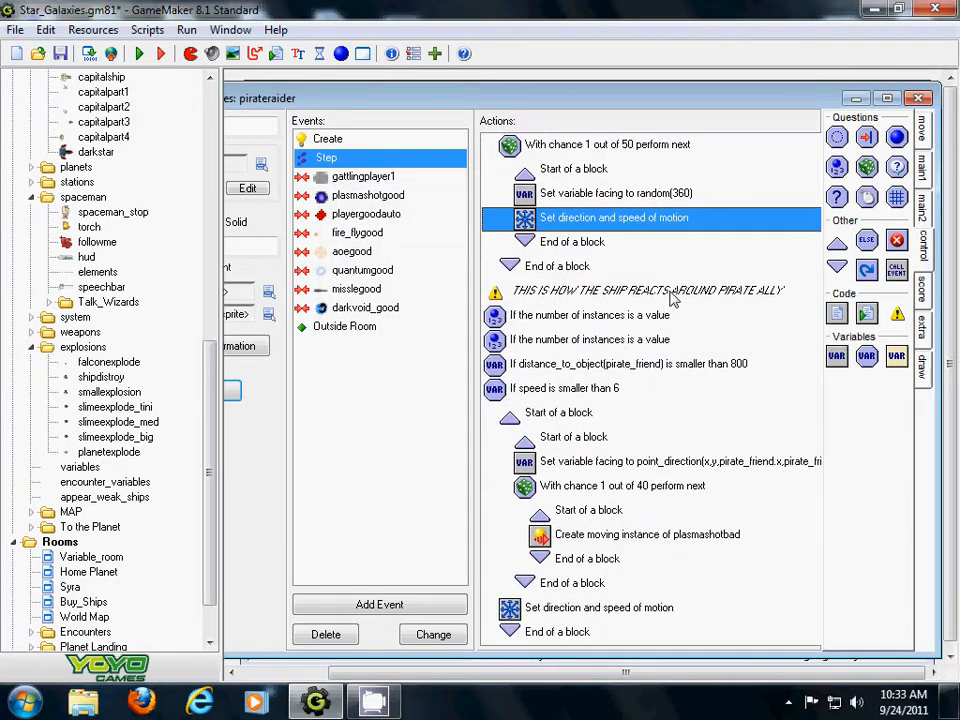
{"action": "scroll", "scroll_direction": "down", "scroll_amount": 3}
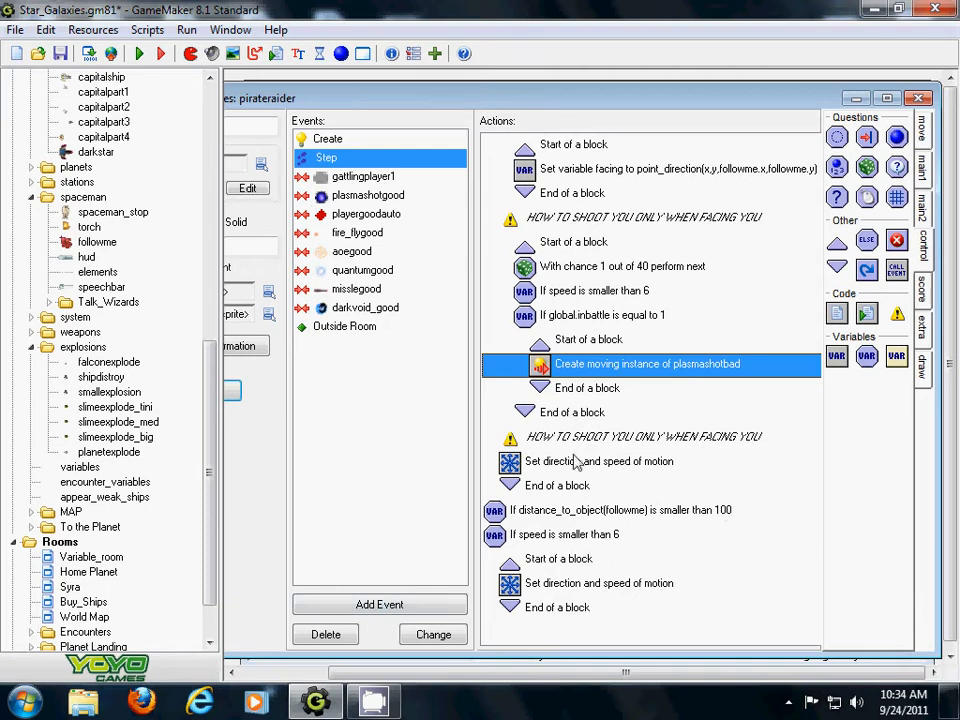
{"action": "mouse_move", "coordinate": [355, 307]}
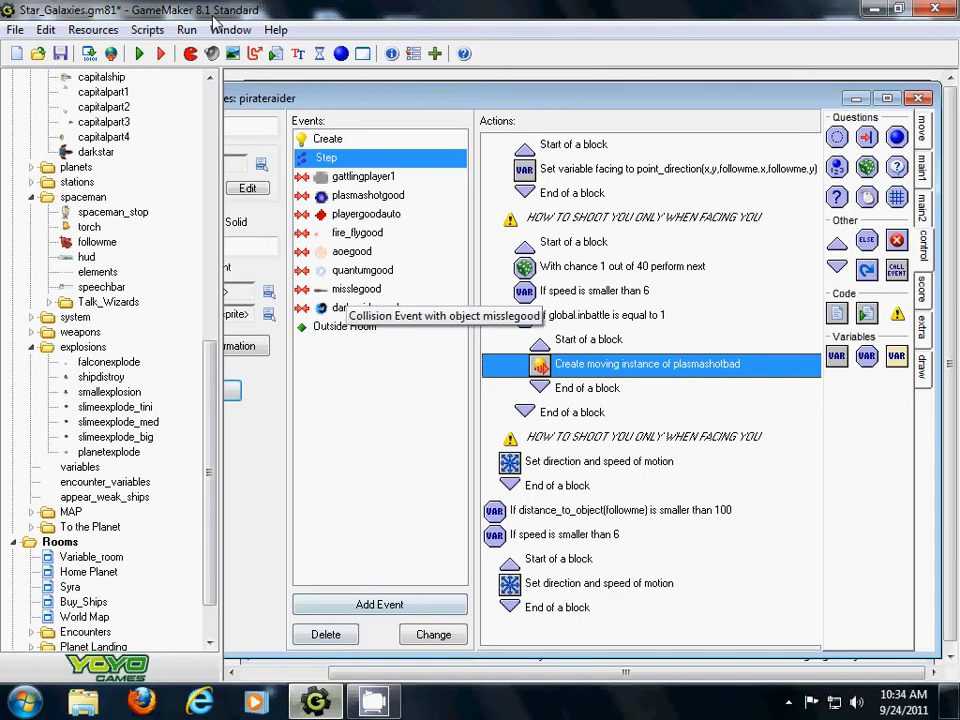
- Run the Star Galaxies game from the toolbar so the executable builds
{"action": "left_click", "coordinate": [139, 53]}
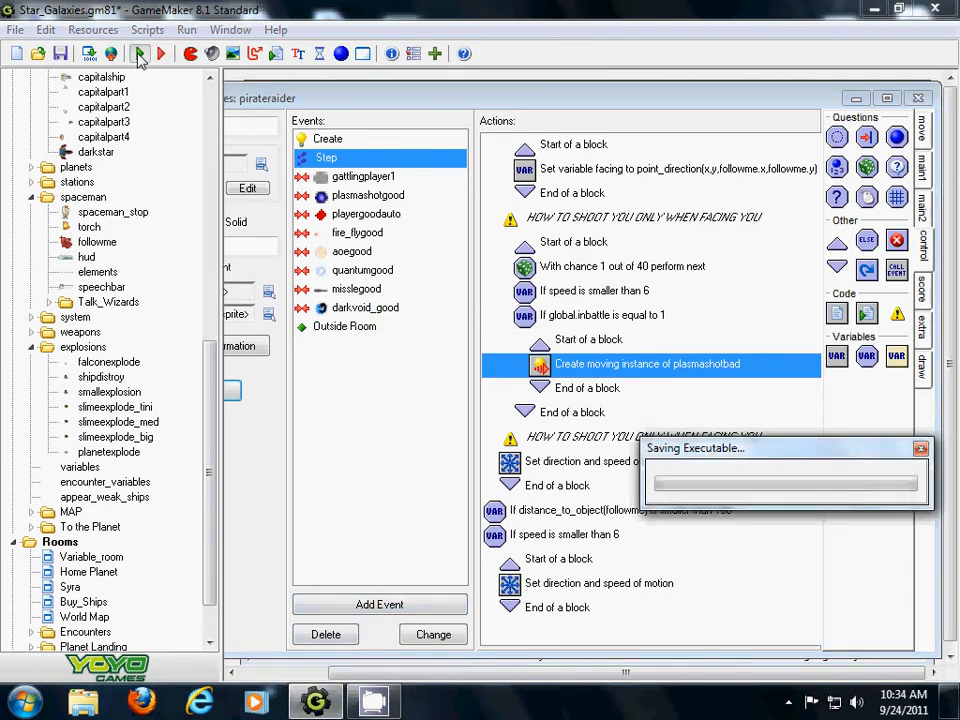